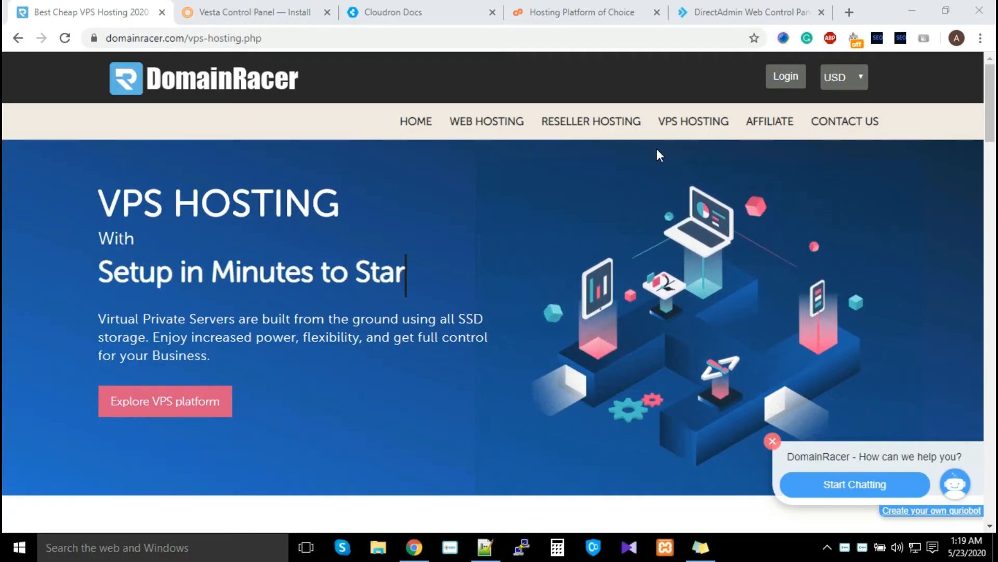
Step: Scroll the DomainRacer VPS page down to the VPS-L2, VPS-L4 and VPS-L8 pricing cards
{"action": "scroll", "scroll_direction": "down", "scroll_amount": 3}
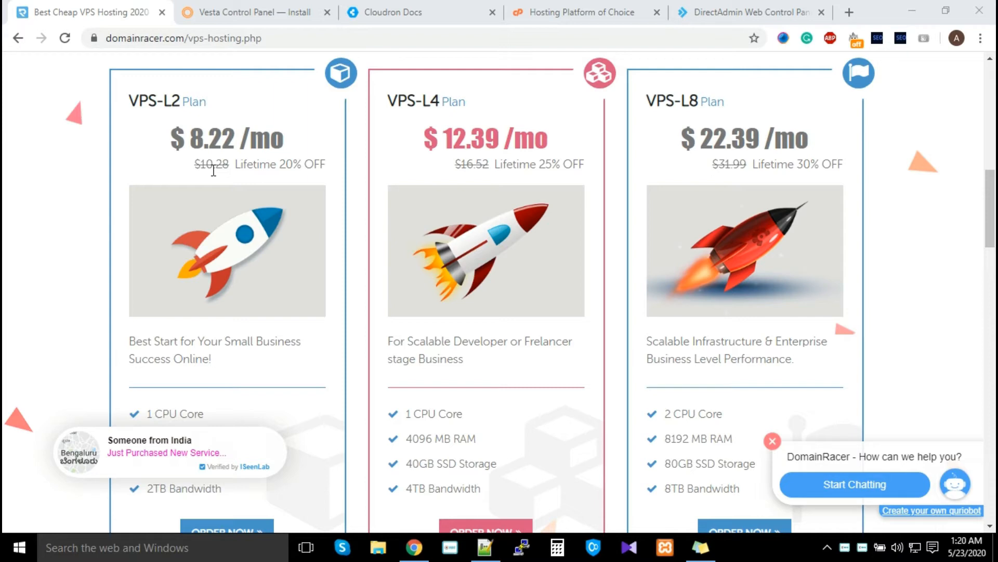
{"action": "scroll", "scroll_direction": "down", "scroll_amount": 3}
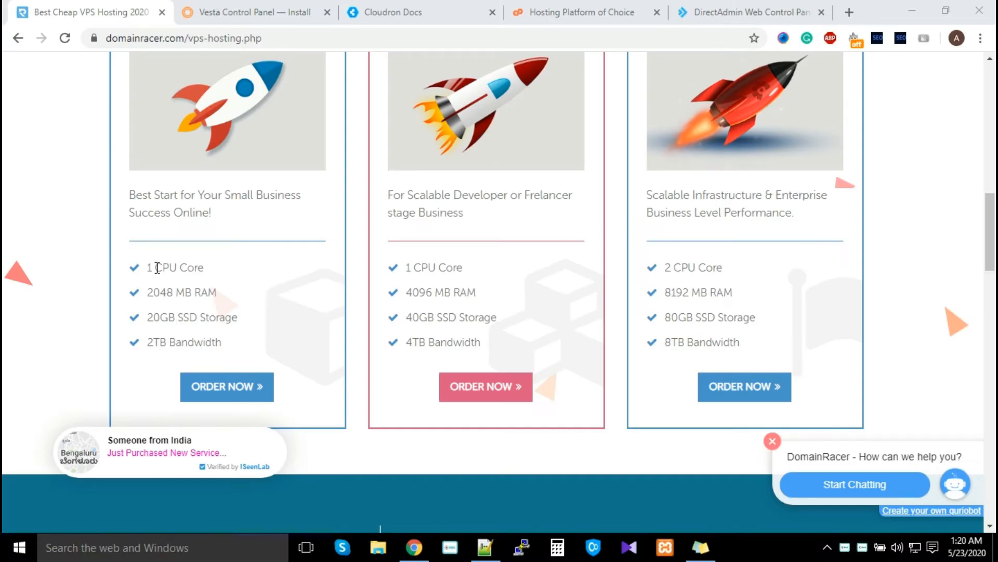
{"action": "mouse_move", "coordinate": [203, 291]}
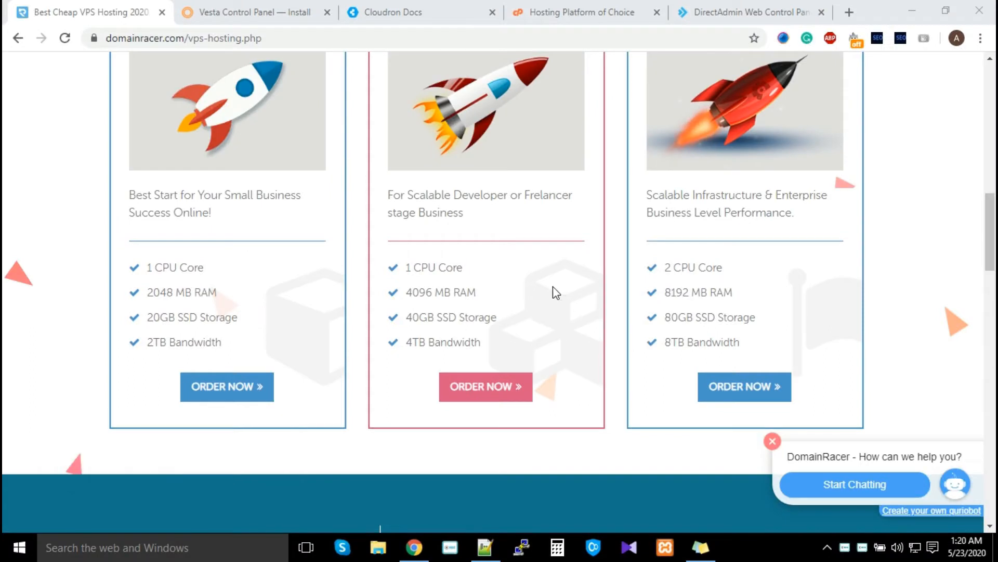
{"action": "mouse_move", "coordinate": [550, 292]}
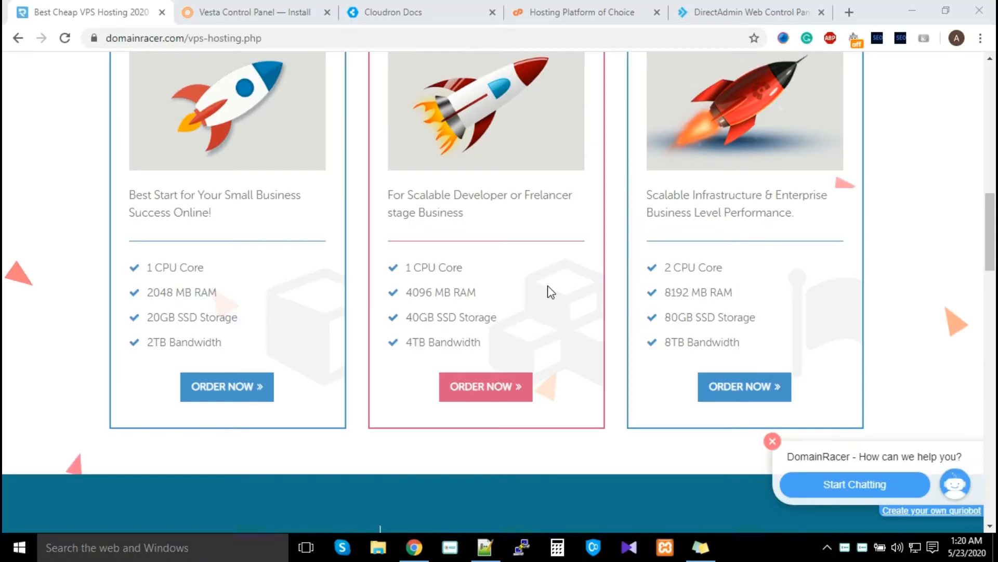
Step: Scroll past the Enterprise Solution and Amazing Features sections, then switch to the Cloudron Docs tab
{"action": "scroll", "scroll_direction": "down", "scroll_amount": 3}
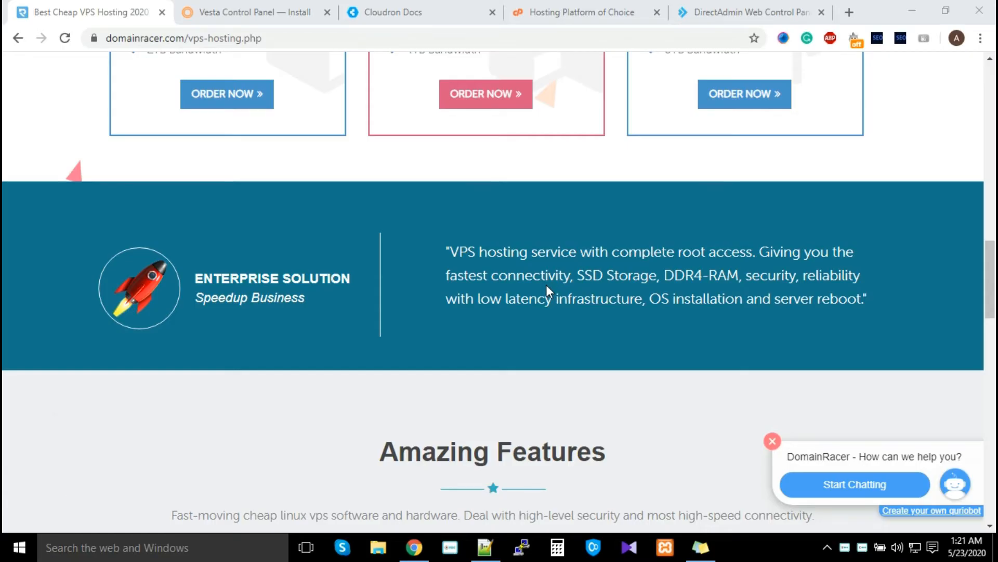
{"action": "mouse_move", "coordinate": [546, 284]}
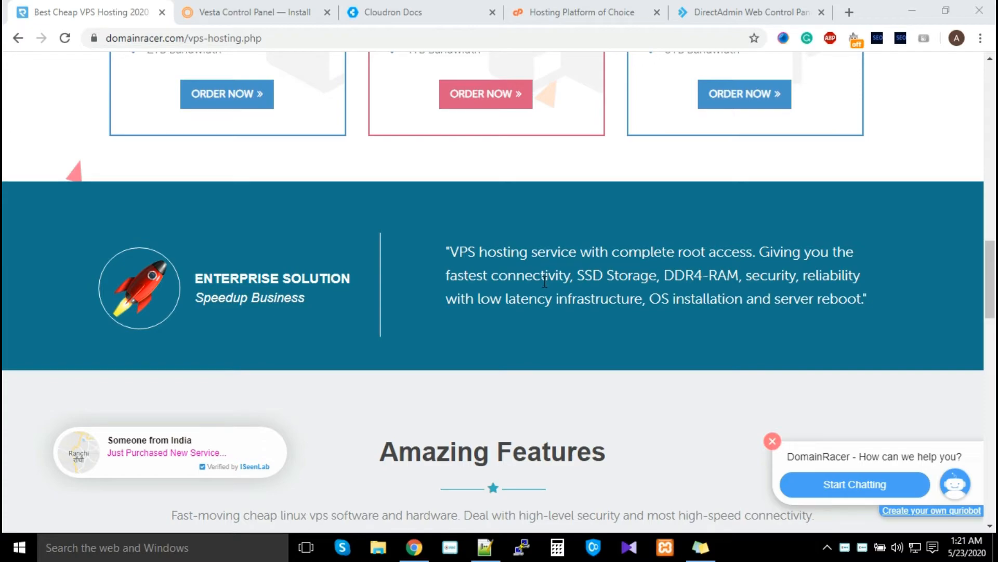
{"action": "left_click", "coordinate": [255, 11]}
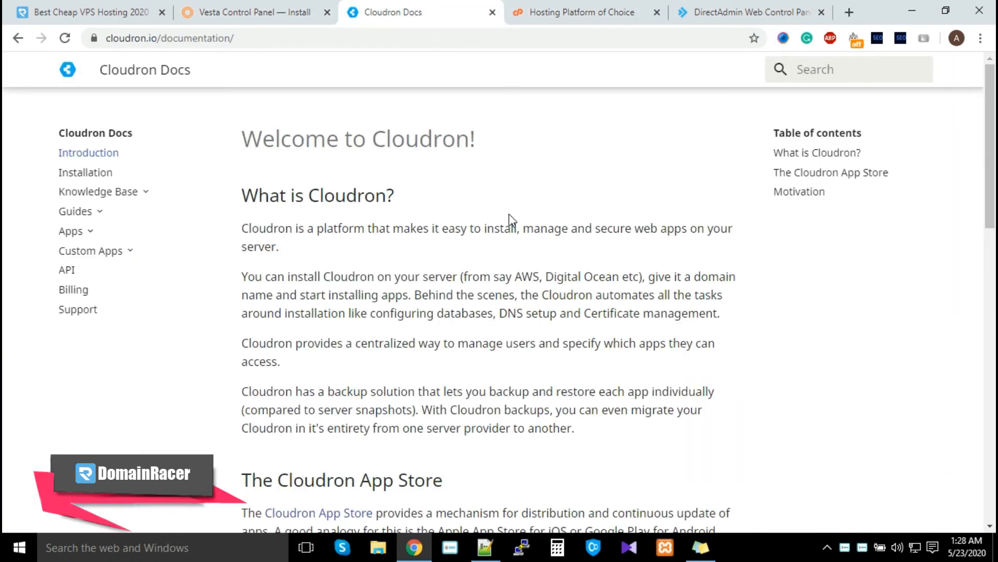
Step: Switch to the cpanel.net 'Hosting Platform of Choice' tab
{"action": "left_click", "coordinate": [752, 11]}
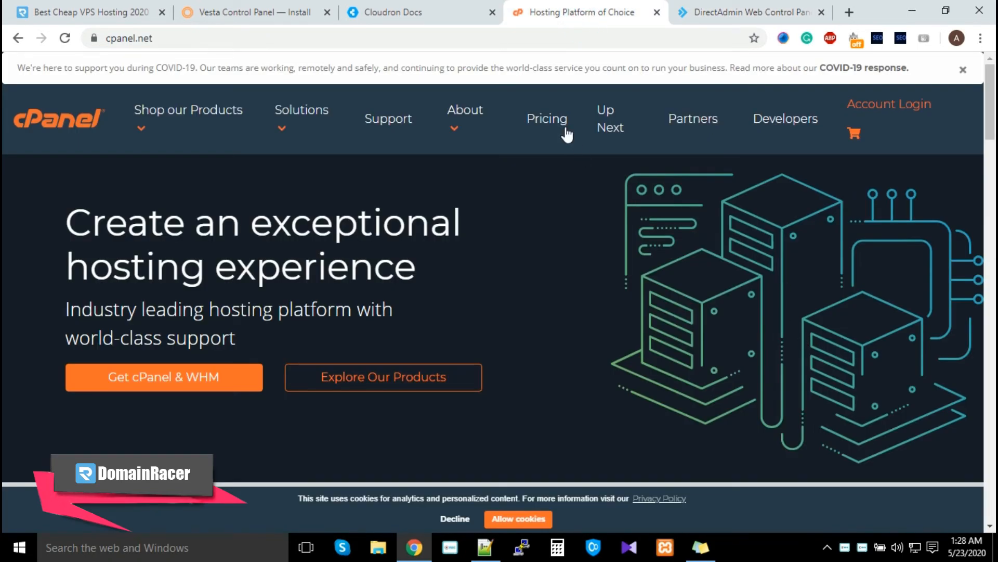
Step: View cPanel's Solo, Admin, Pro and Premier pricing, then scroll DomainRacer's VPS plans again
{"action": "left_click", "coordinate": [546, 119]}
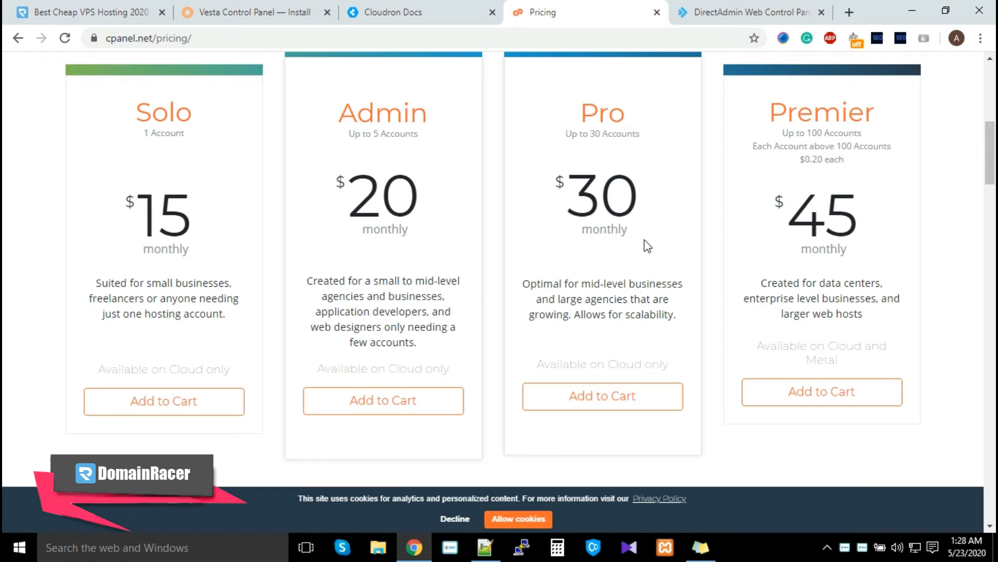
{"action": "mouse_move", "coordinate": [201, 246]}
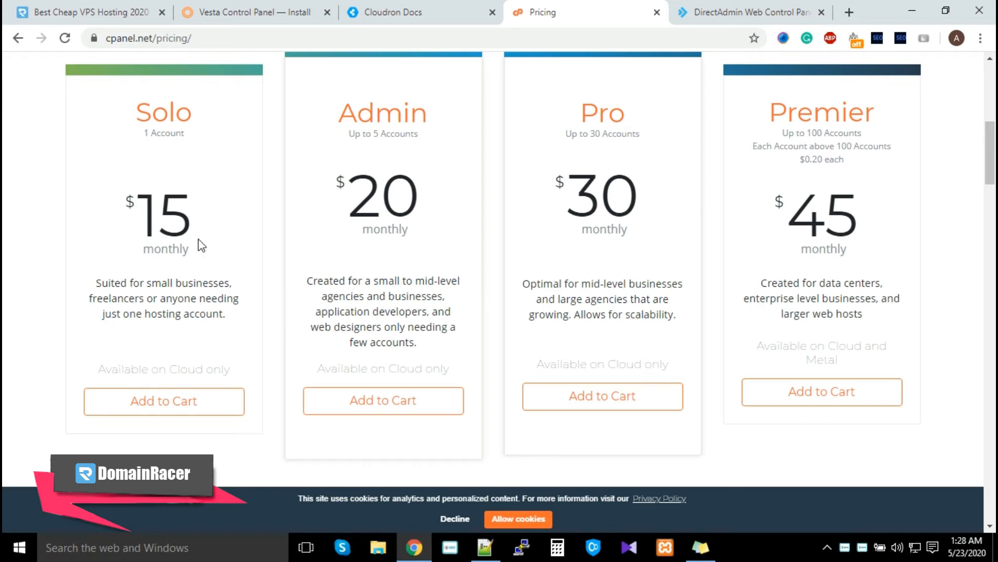
{"action": "mouse_move", "coordinate": [172, 197]}
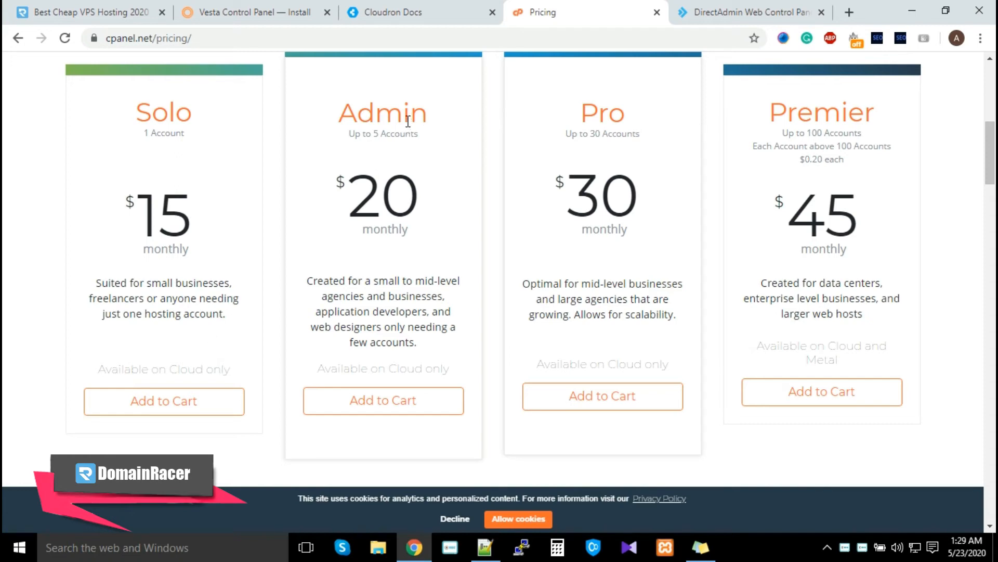
{"action": "mouse_move", "coordinate": [186, 174]}
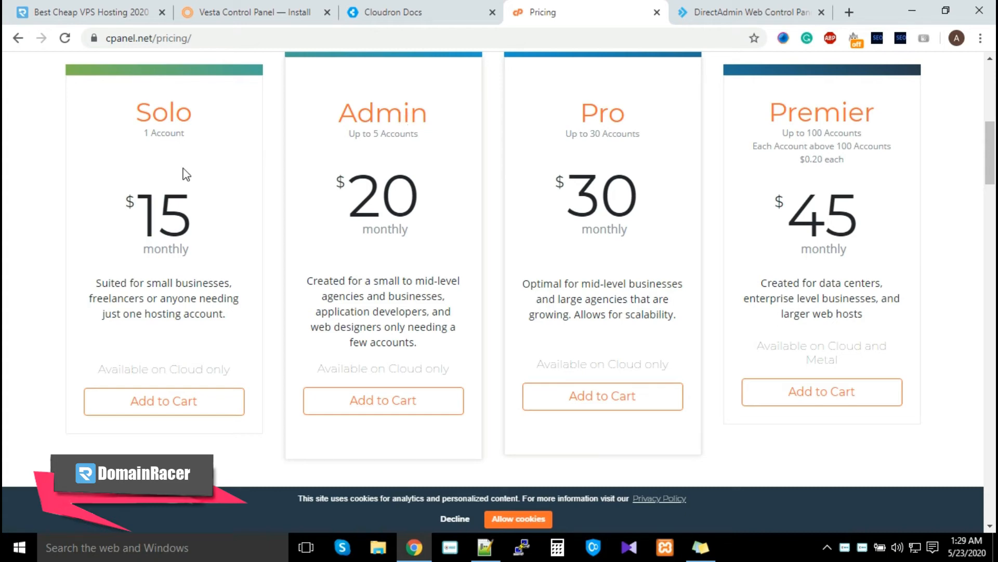
{"action": "mouse_move", "coordinate": [729, 193]}
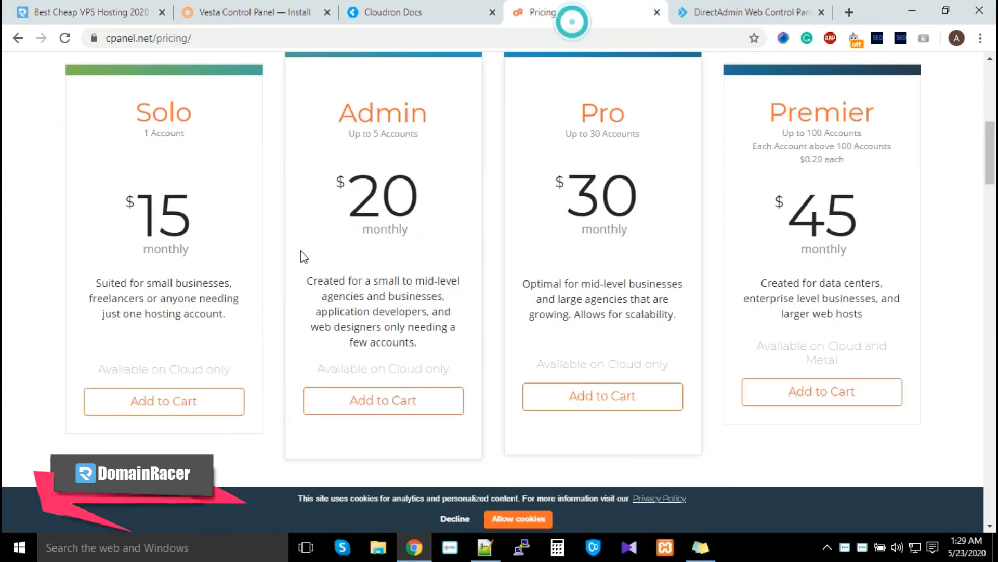
{"action": "left_click", "coordinate": [82, 12]}
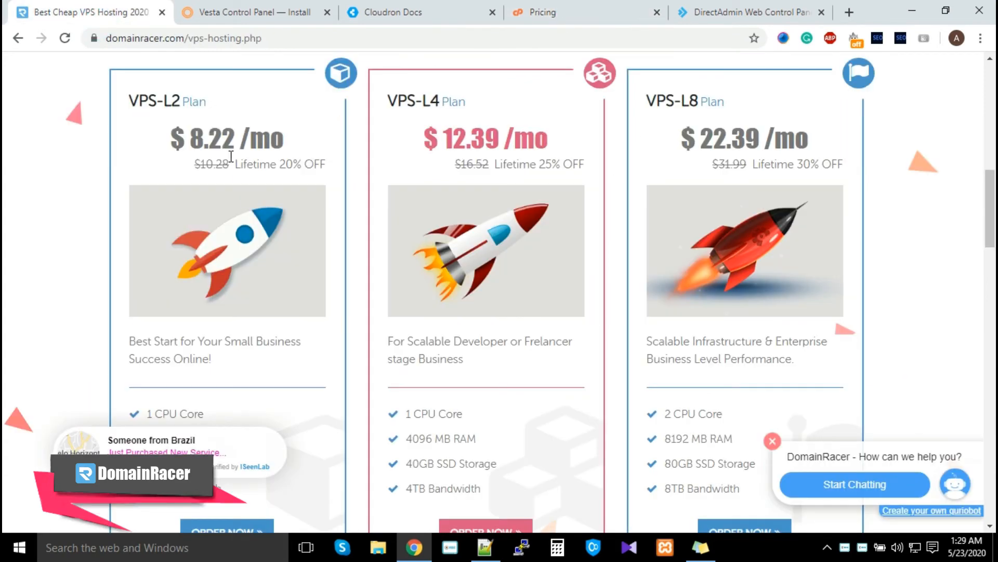
{"action": "scroll", "scroll_direction": "down", "scroll_amount": 3}
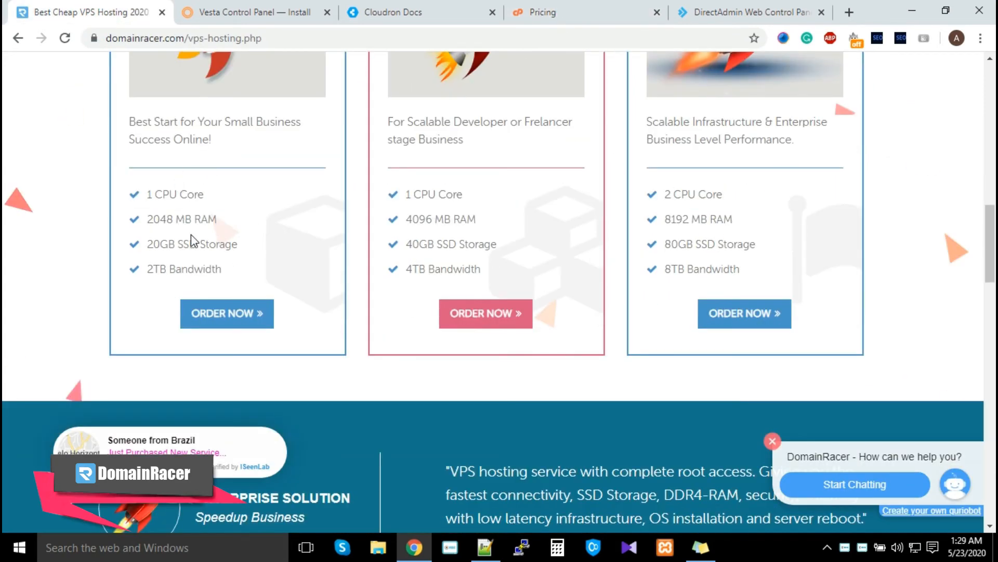
Step: Reach Cloudron's pricing page (Free, Premium $15/mo, Premium Plus $60/mo), then Vesta's install tab
{"action": "left_click", "coordinate": [420, 12]}
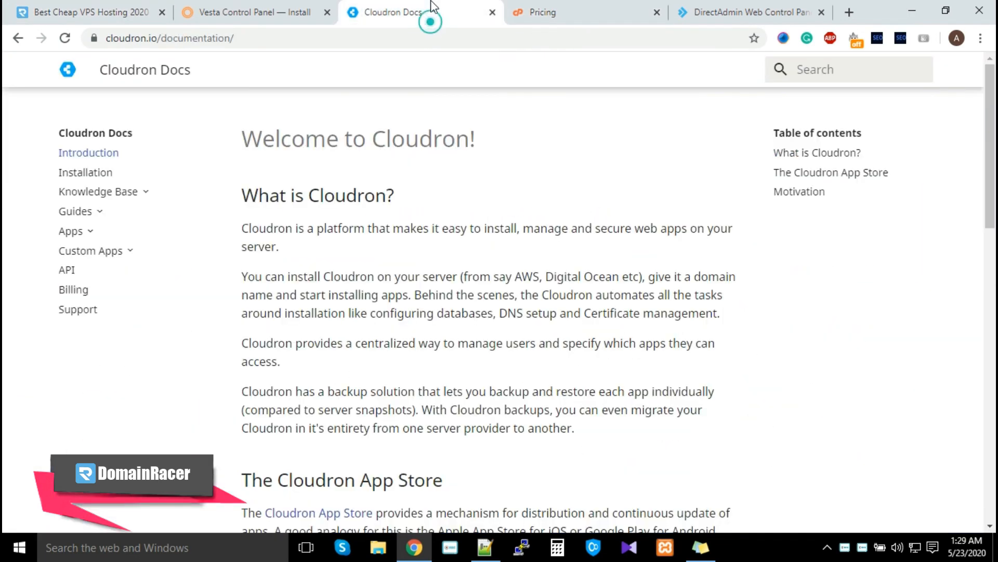
{"action": "mouse_move", "coordinate": [66, 70]}
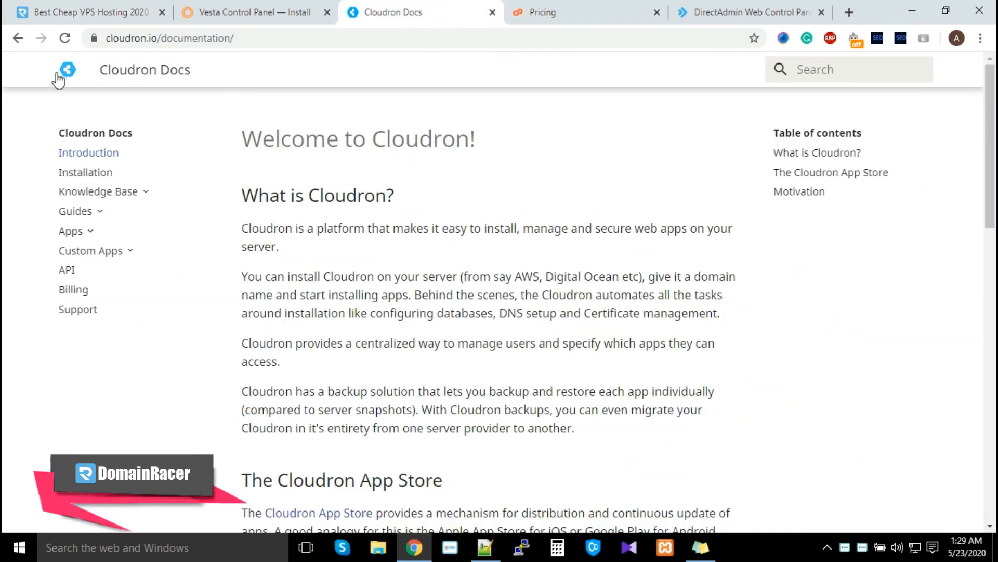
{"action": "left_click", "coordinate": [66, 69]}
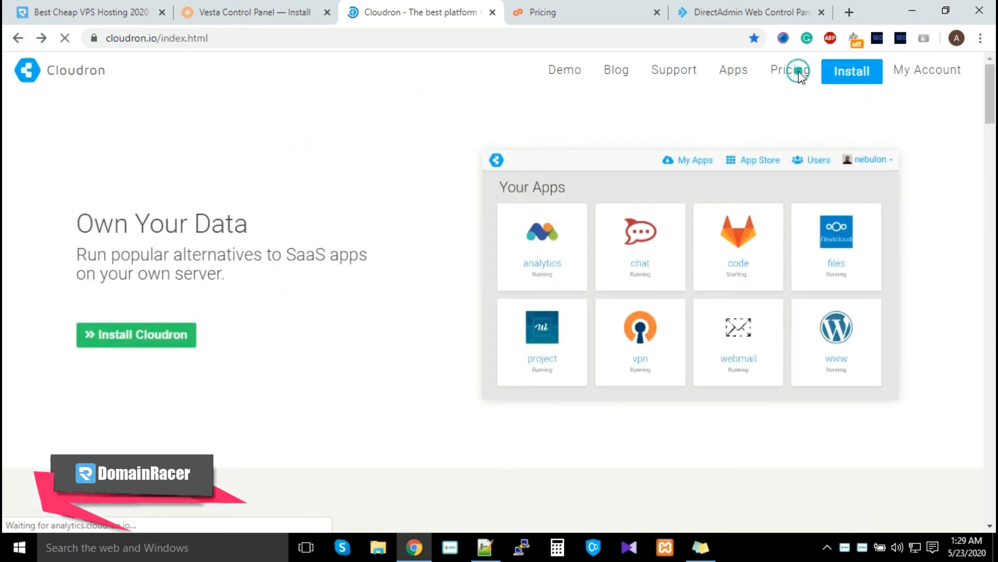
{"action": "left_click", "coordinate": [790, 70]}
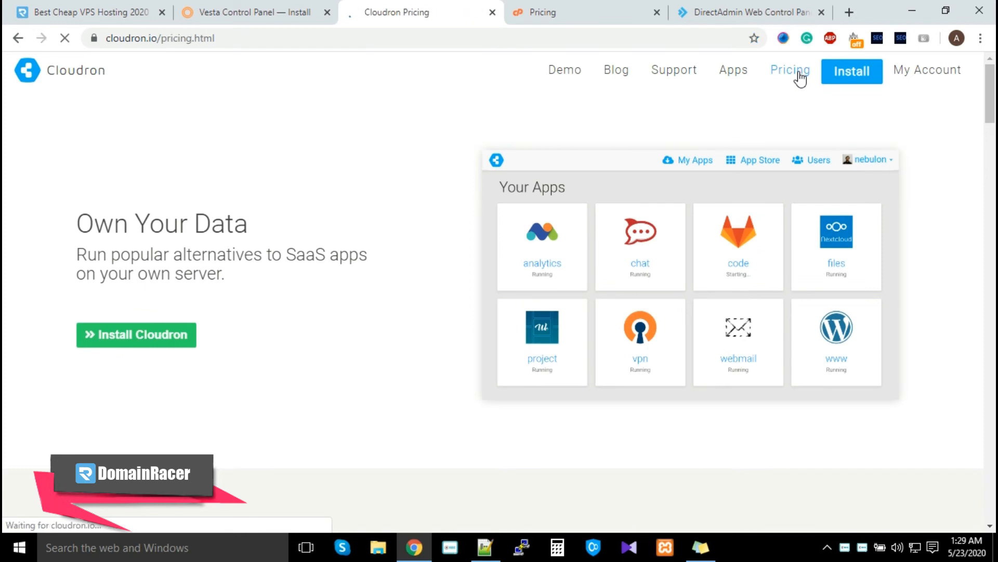
{"action": "left_click", "coordinate": [789, 71]}
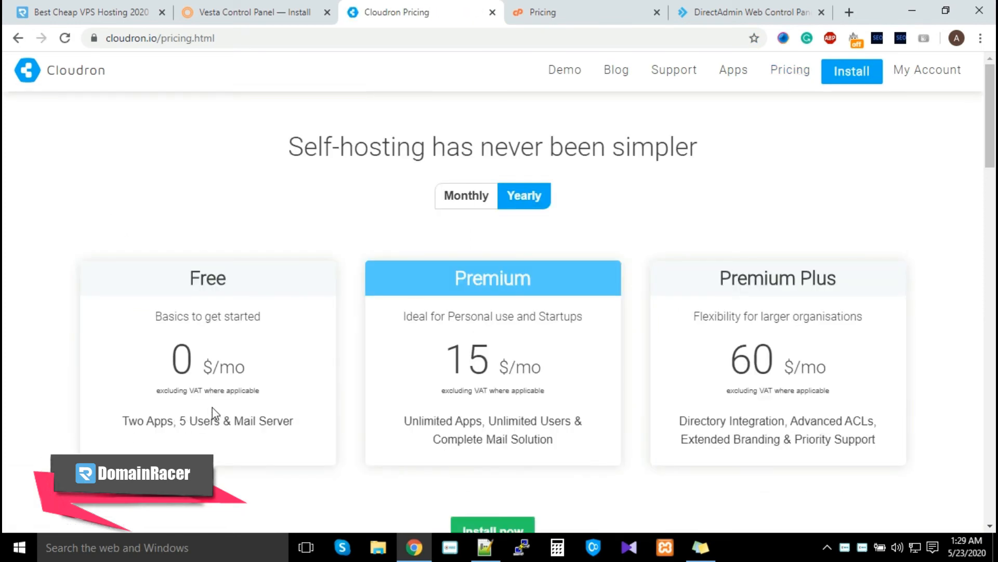
{"action": "left_click", "coordinate": [249, 12]}
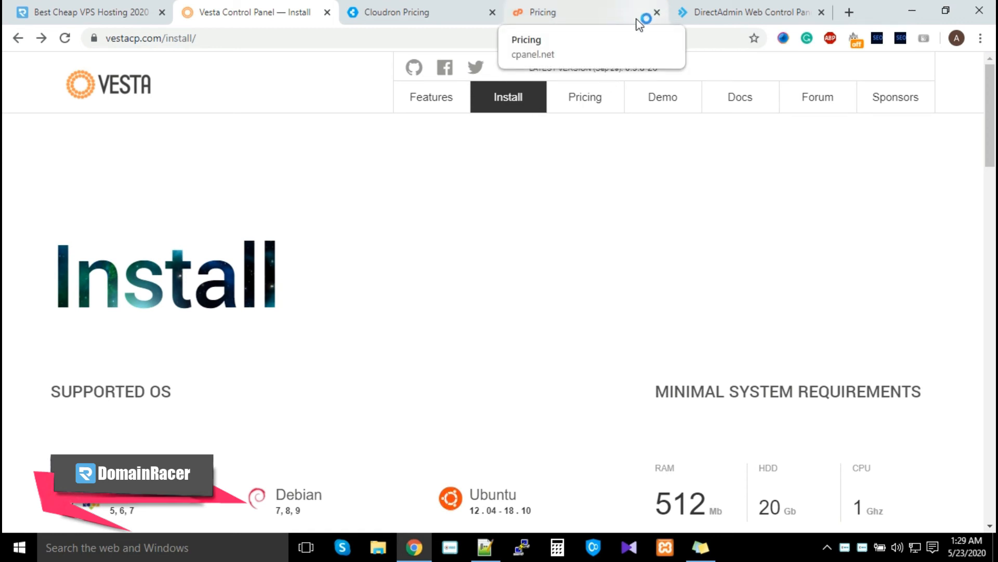
Step: Open DirectAdmin's pricing page with Trial, Personal ($2) and Lite ($15) licenses
{"action": "left_click", "coordinate": [751, 12]}
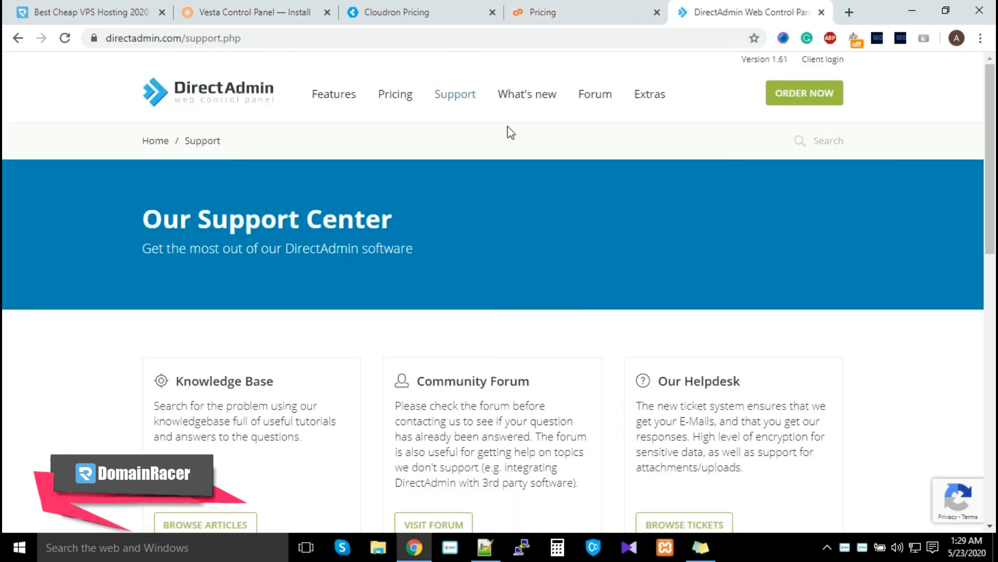
{"action": "left_click", "coordinate": [394, 94]}
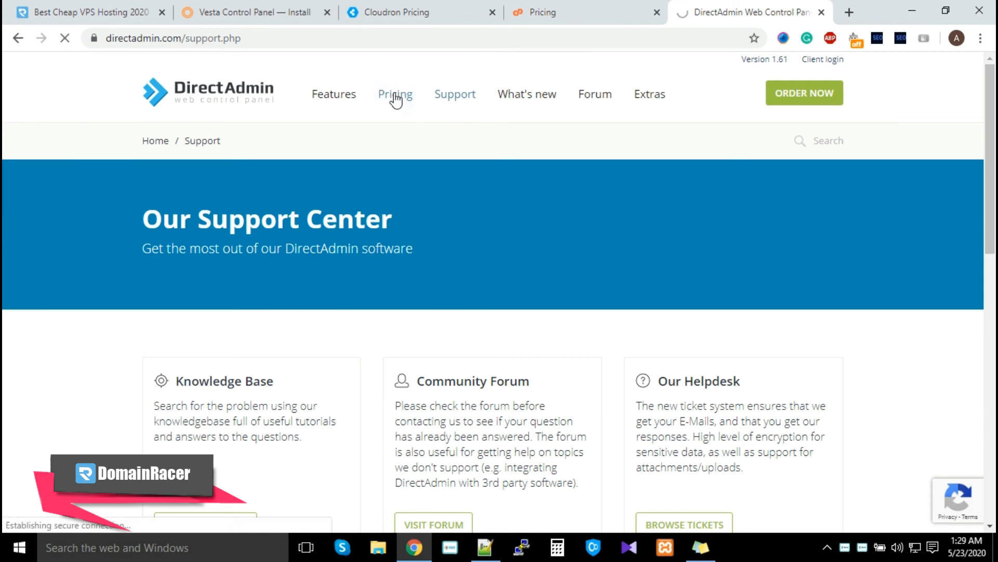
{"action": "left_click", "coordinate": [394, 93]}
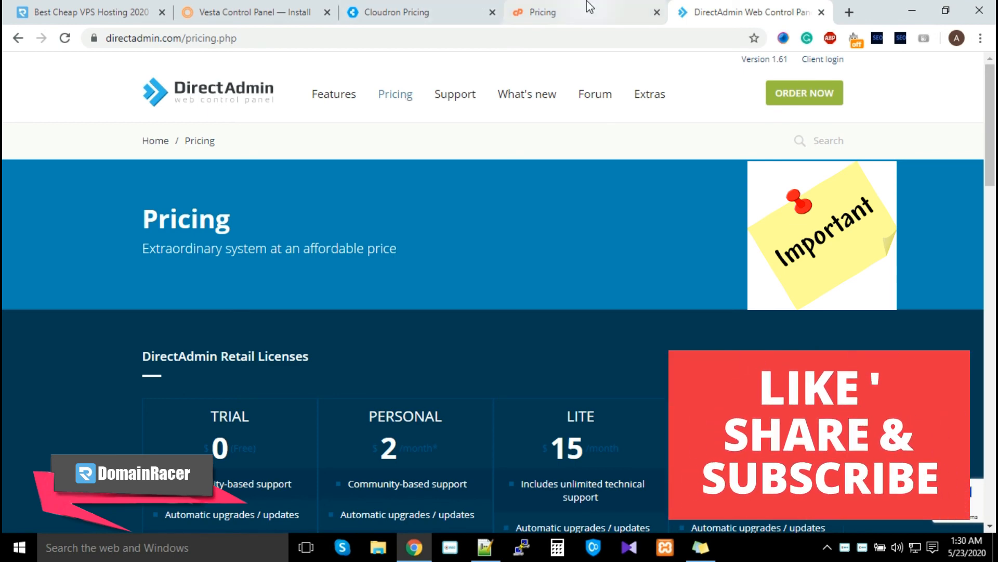
Step: Return to the Vesta Control Panel install tab listing supported OS and requirements
{"action": "left_click", "coordinate": [248, 12]}
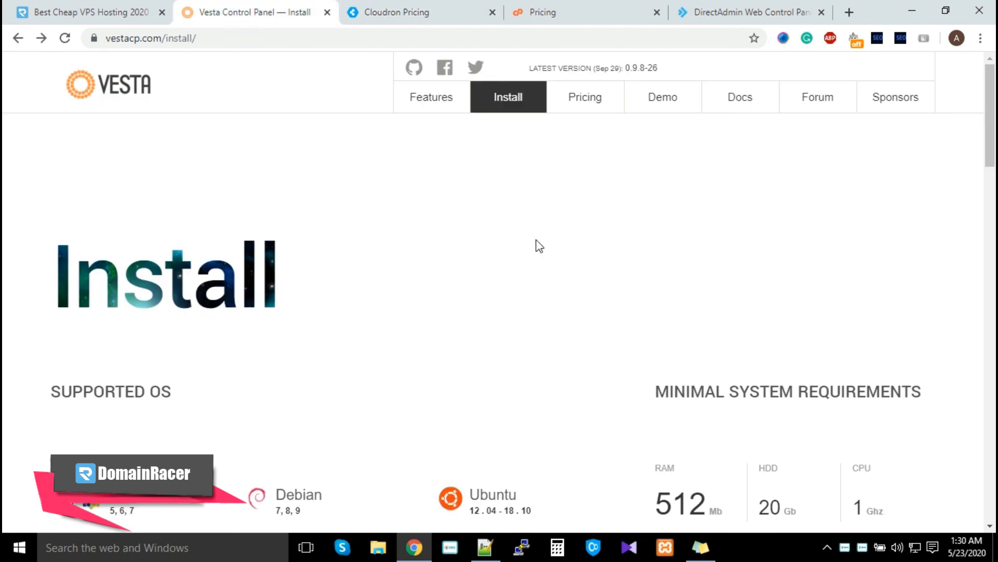
{"action": "mouse_move", "coordinate": [536, 306]}
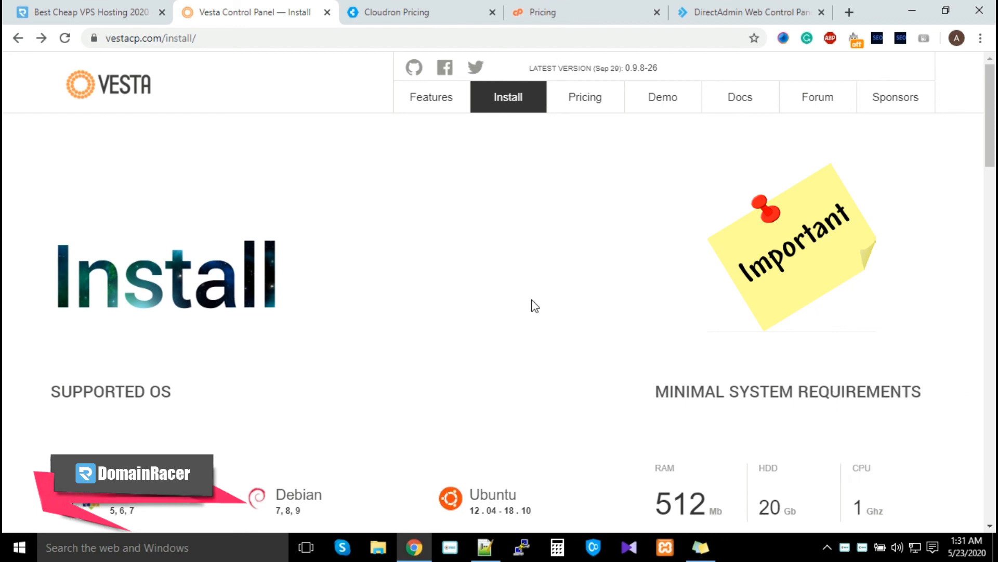
{"action": "mouse_move", "coordinate": [327, 75]}
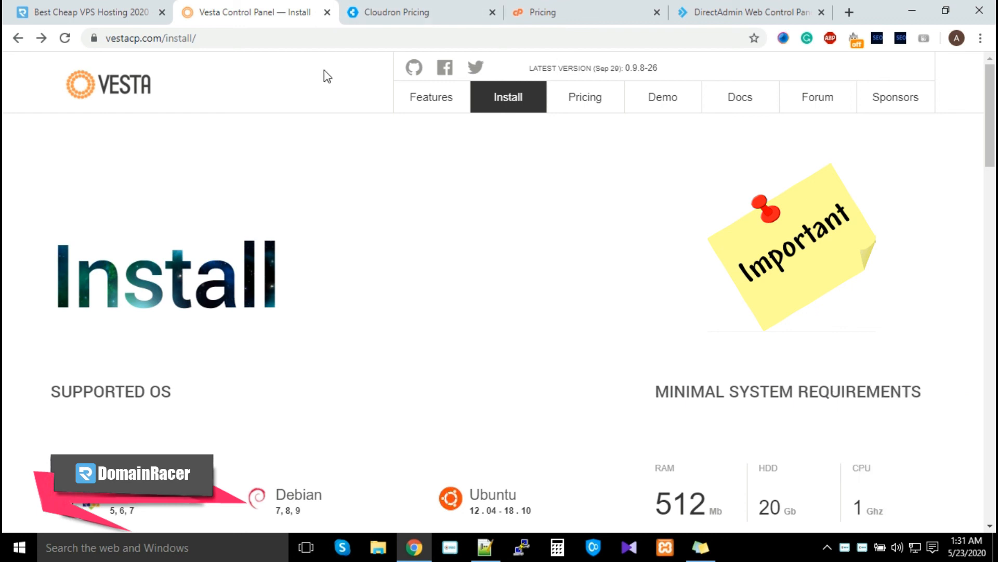